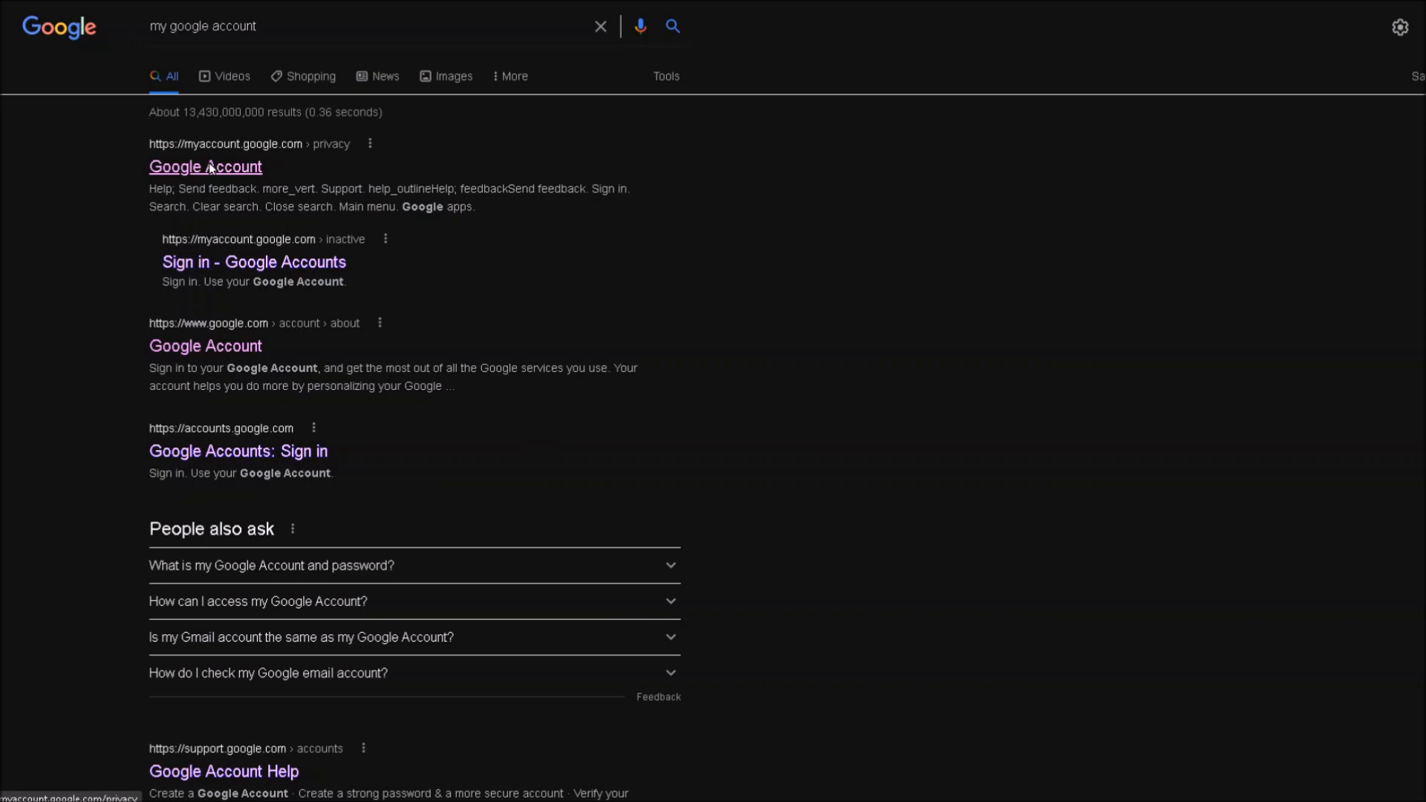
Go to the Google Account site (myaccount.google.com) from the search results
click(205, 166)
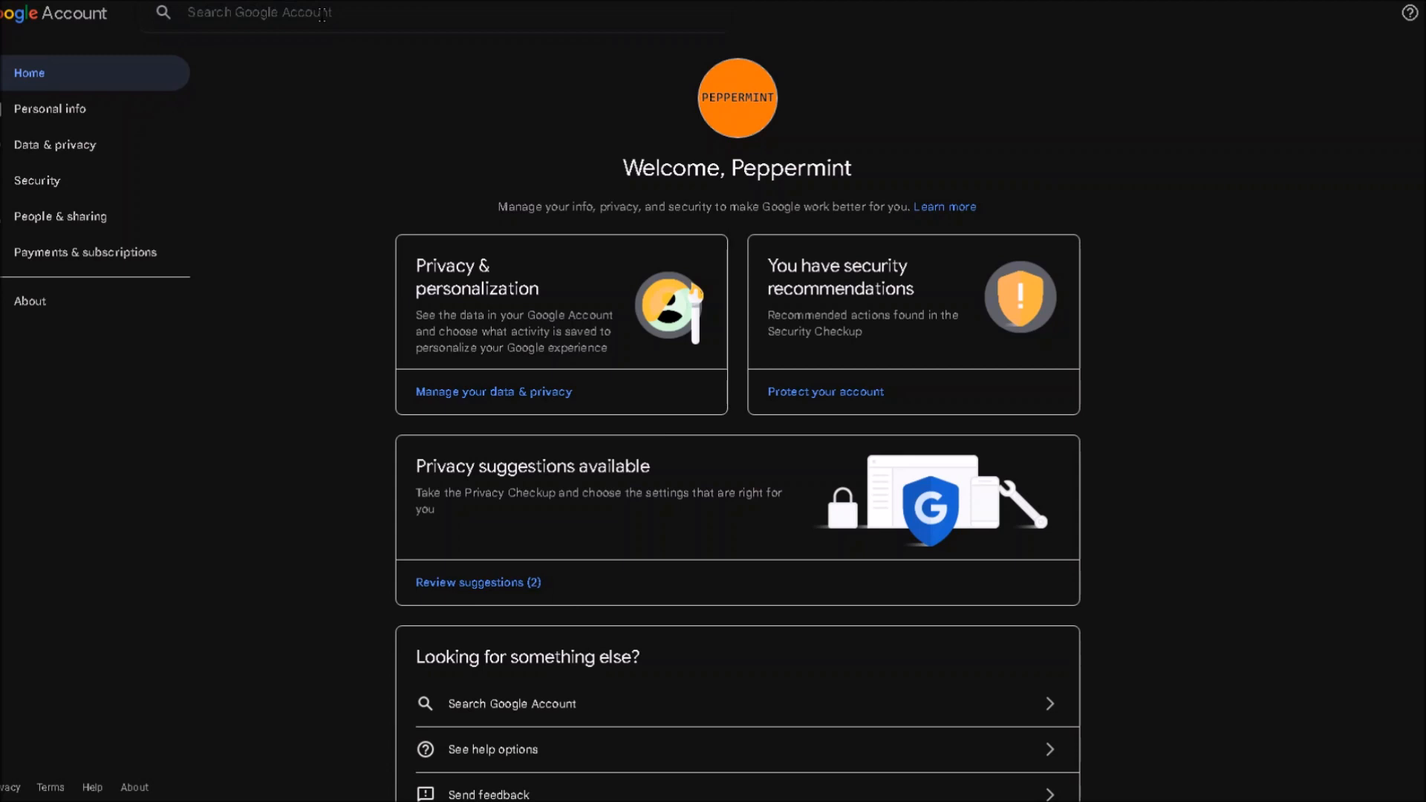
Search the account for 'third party' and open Third-party apps with account access
text(third party)
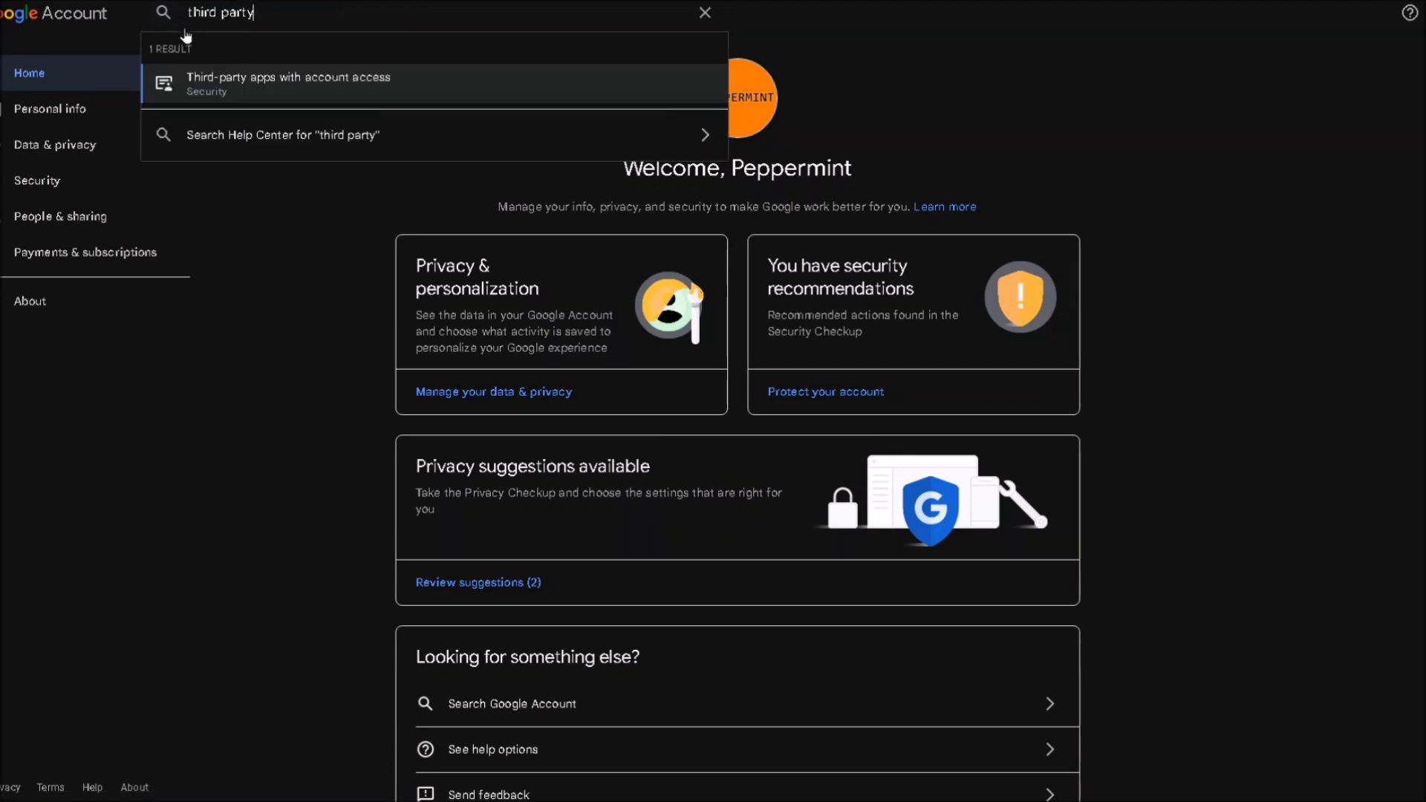
click(288, 77)
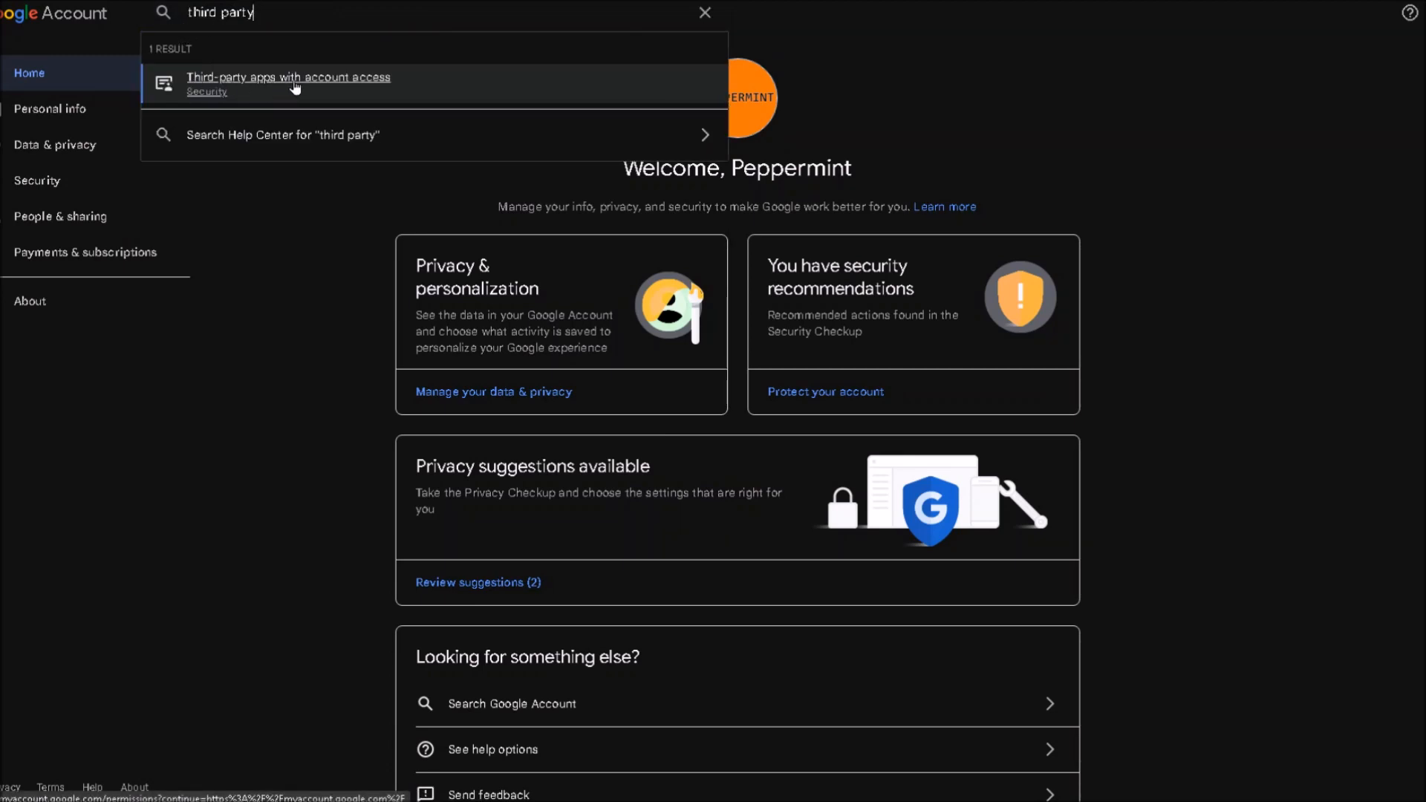
click(287, 77)
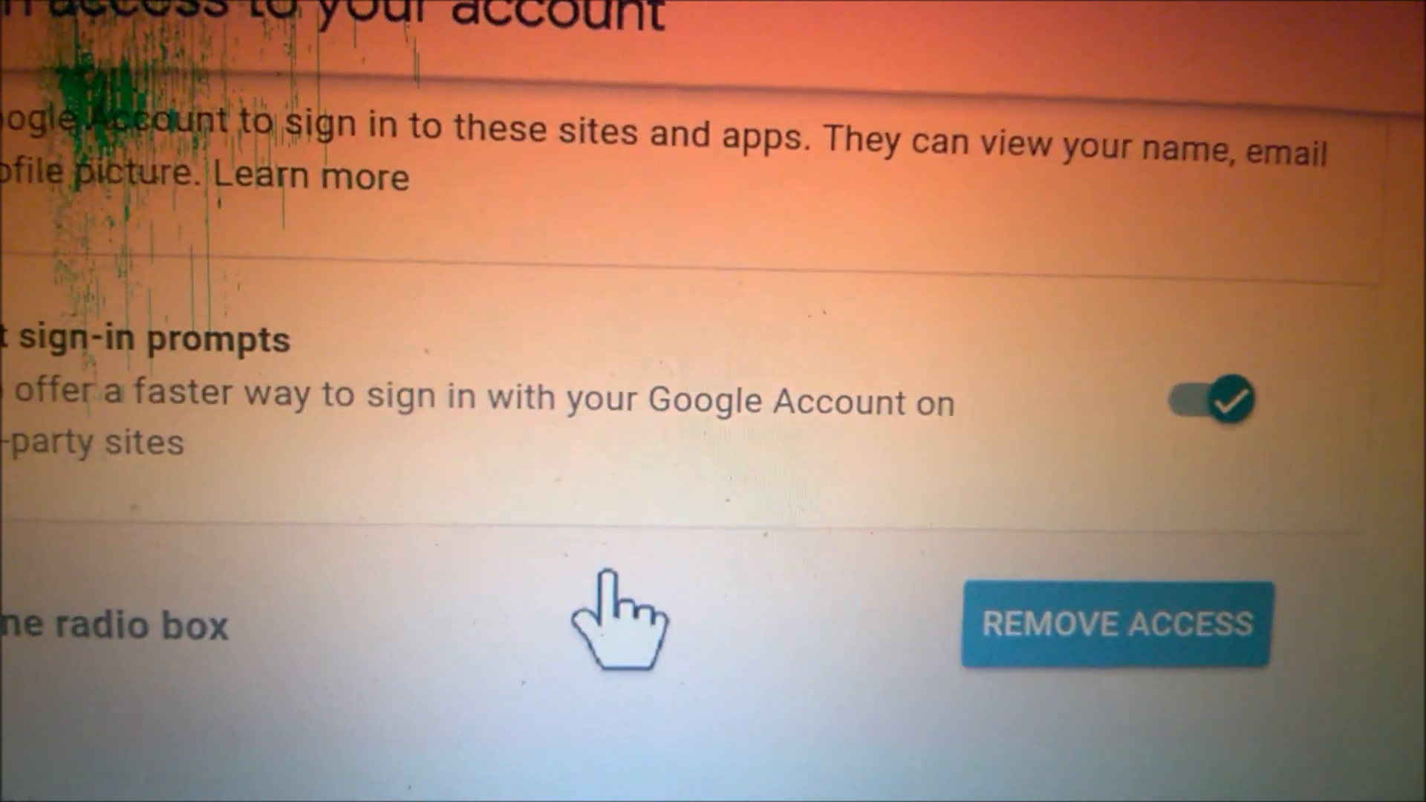
Scroll to the Online radio box entry to see its access, homepage and date
scroll(down, 3)
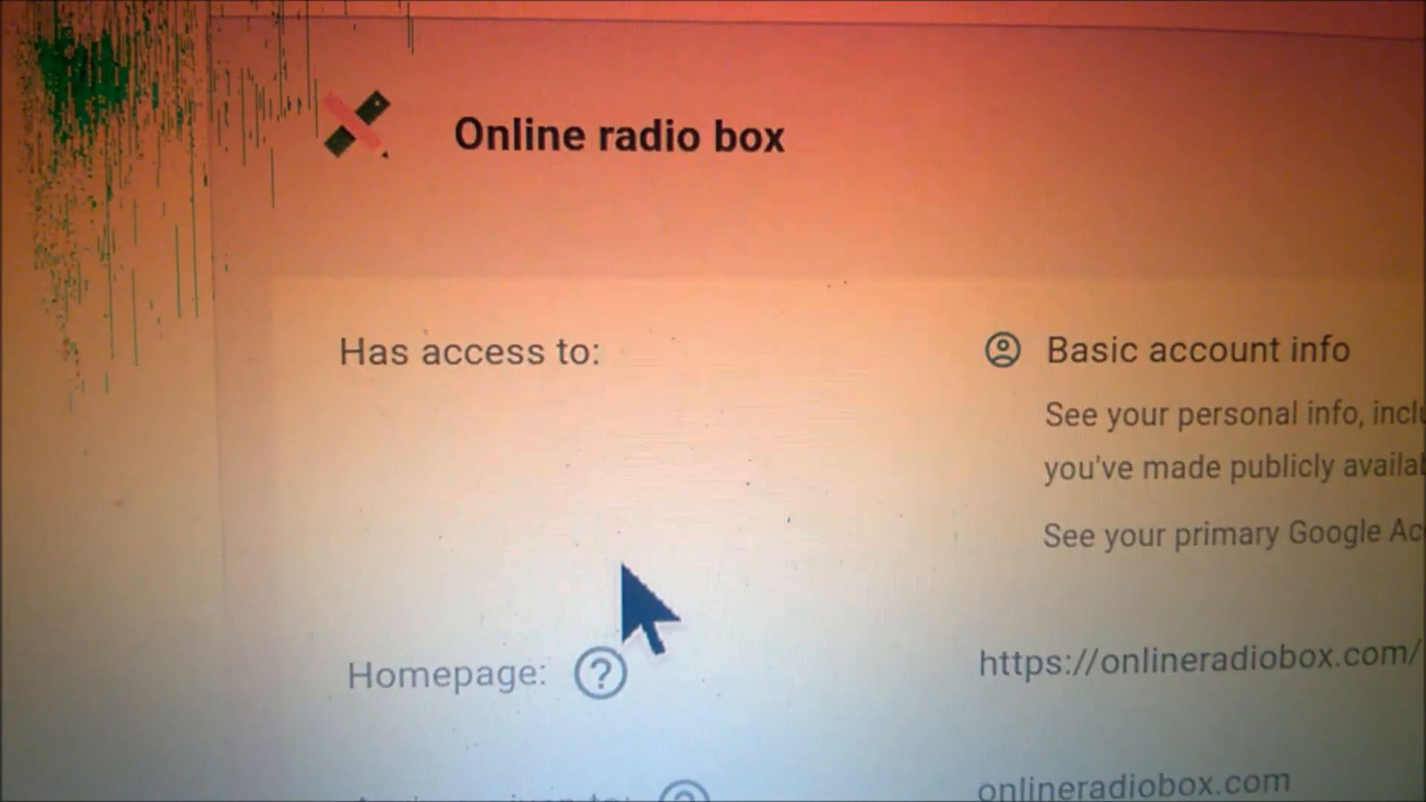
mouse_move(596, 528)
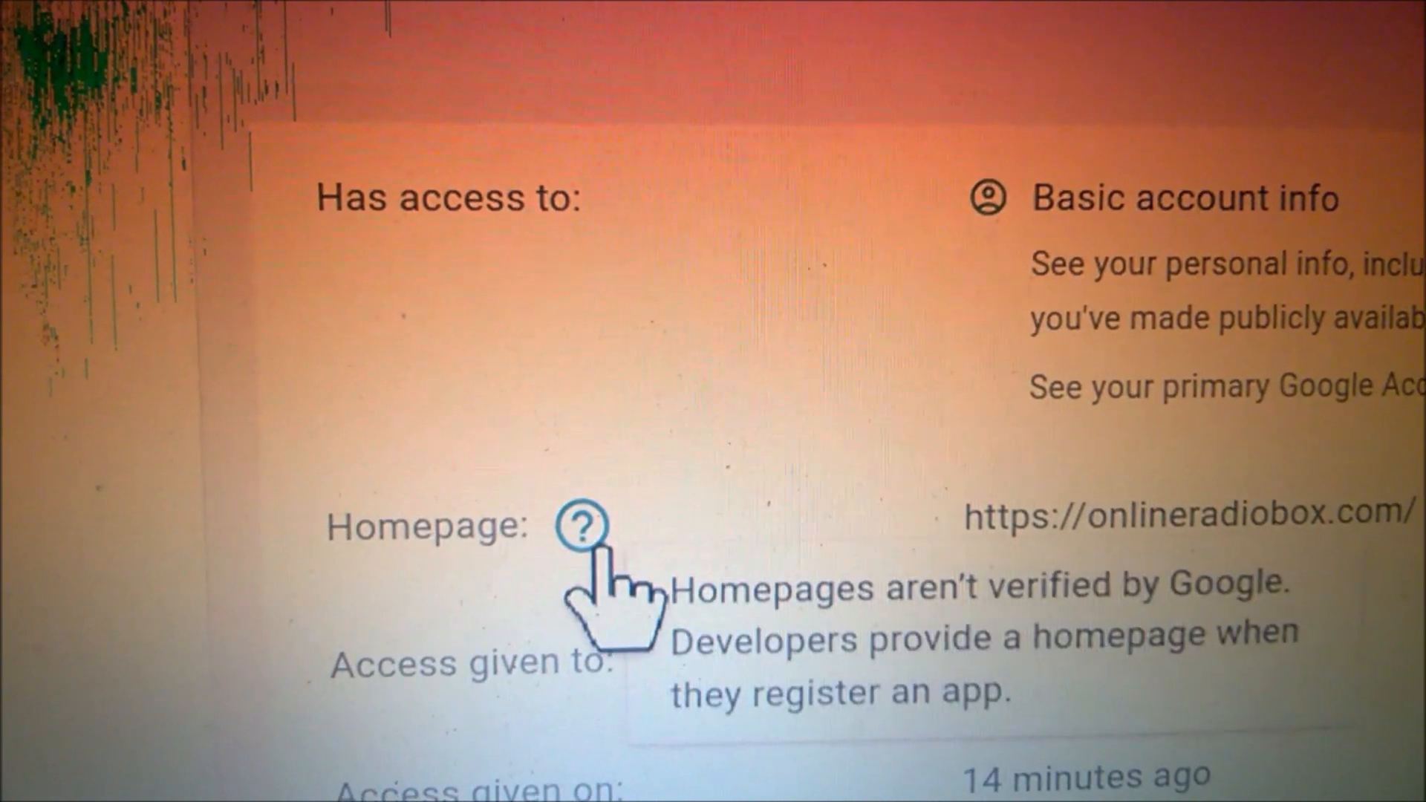